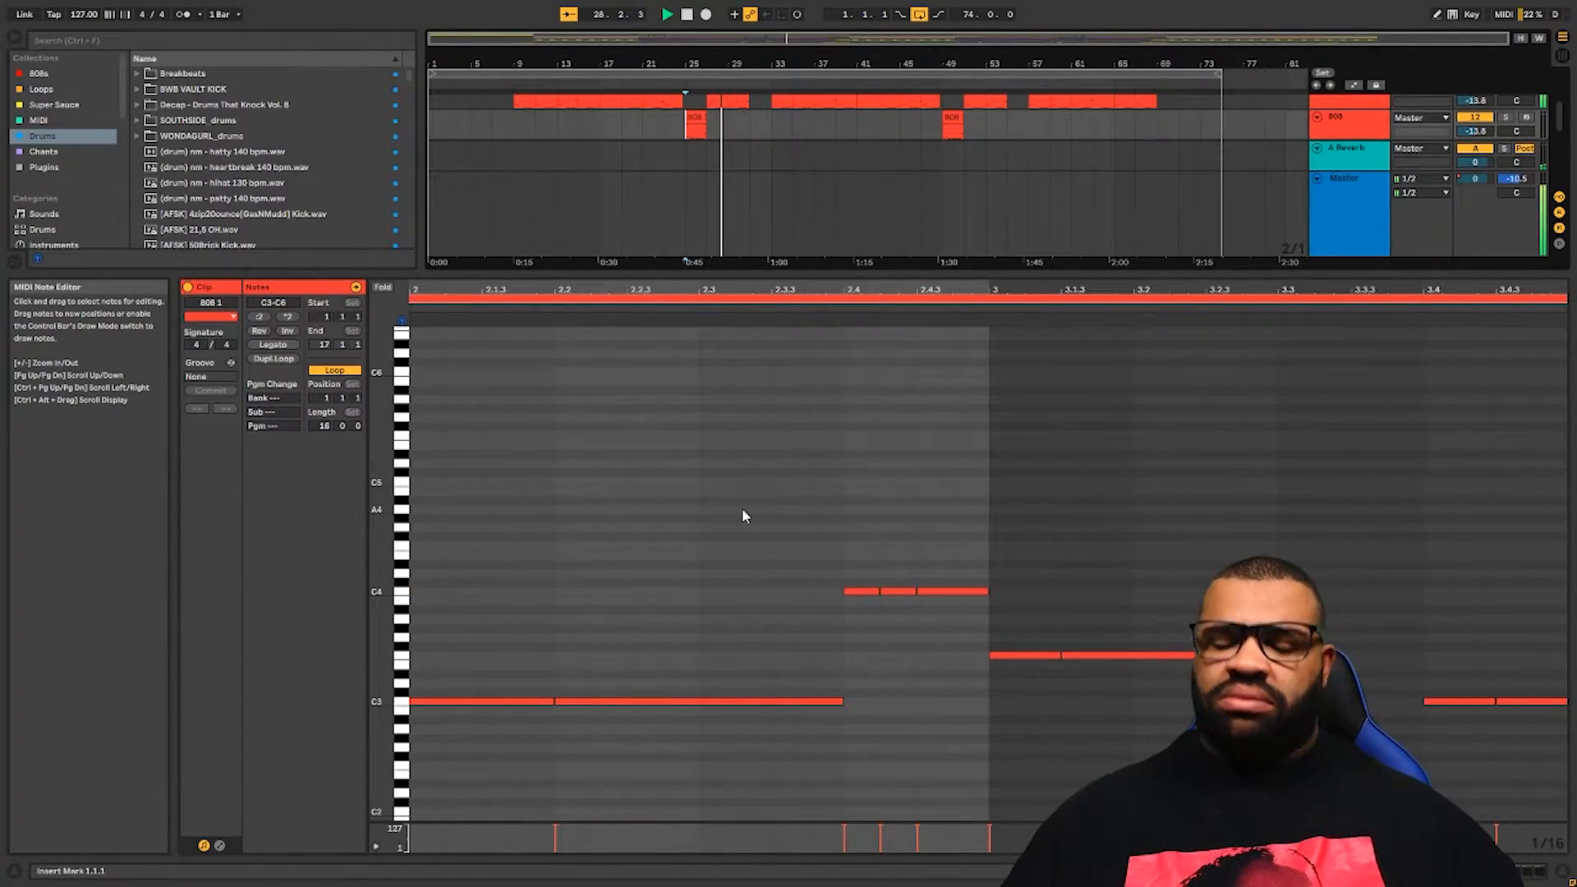
Search the browser for 'spinz' to list the Spinz 808 samples
{"action": "type", "text": "spinz"}
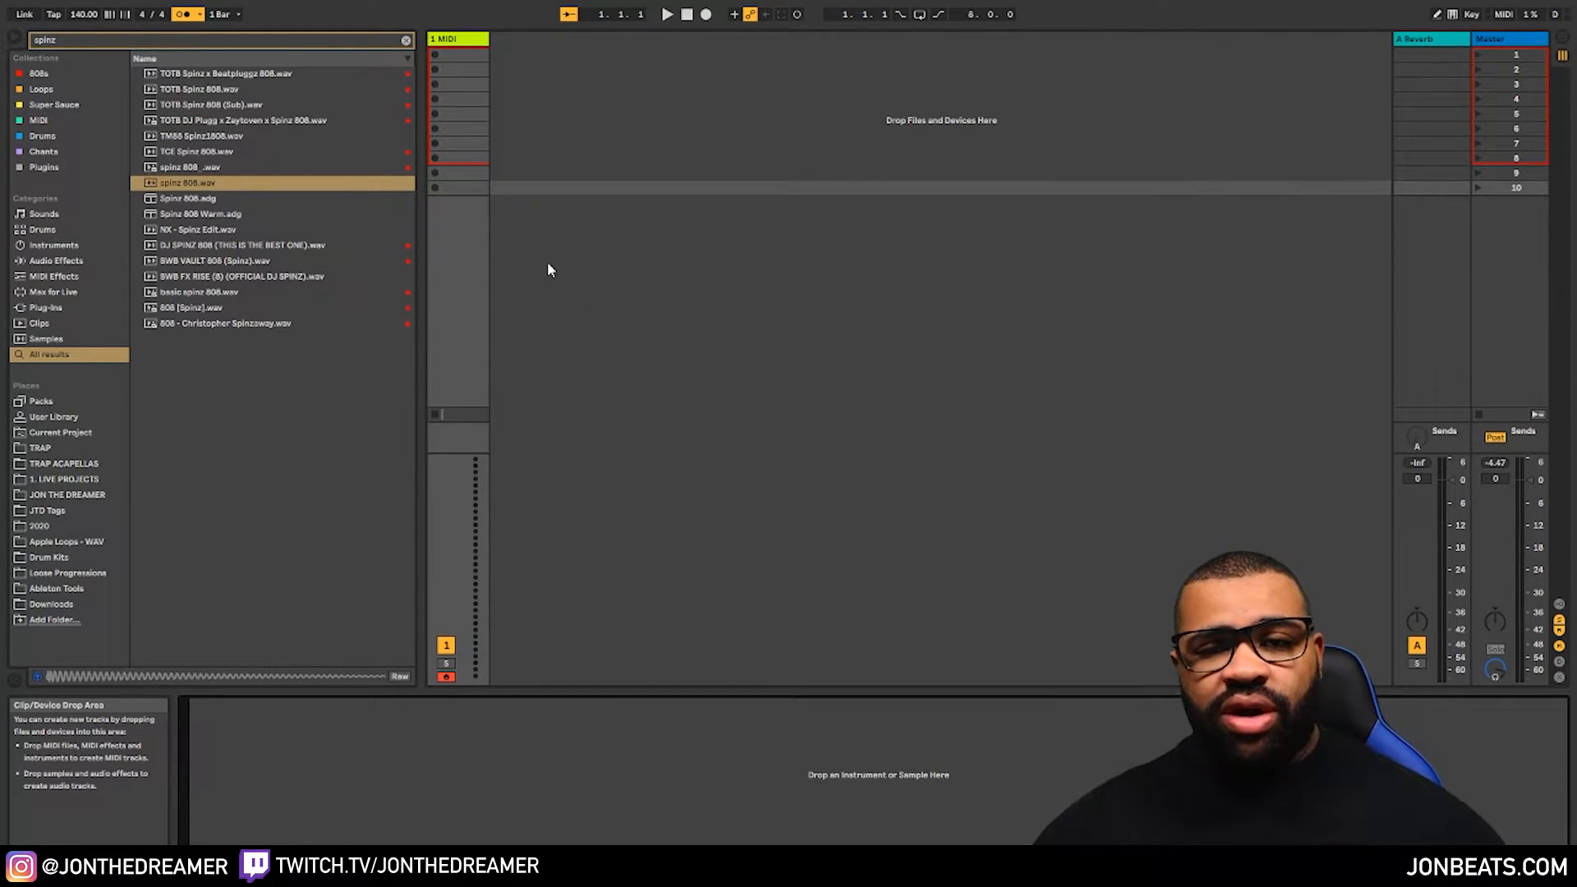
Load spinz 808.wav into a Simpler on the MIDI track, then search the browser for 'tuner'
{"action": "left_click", "coordinate": [186, 183]}
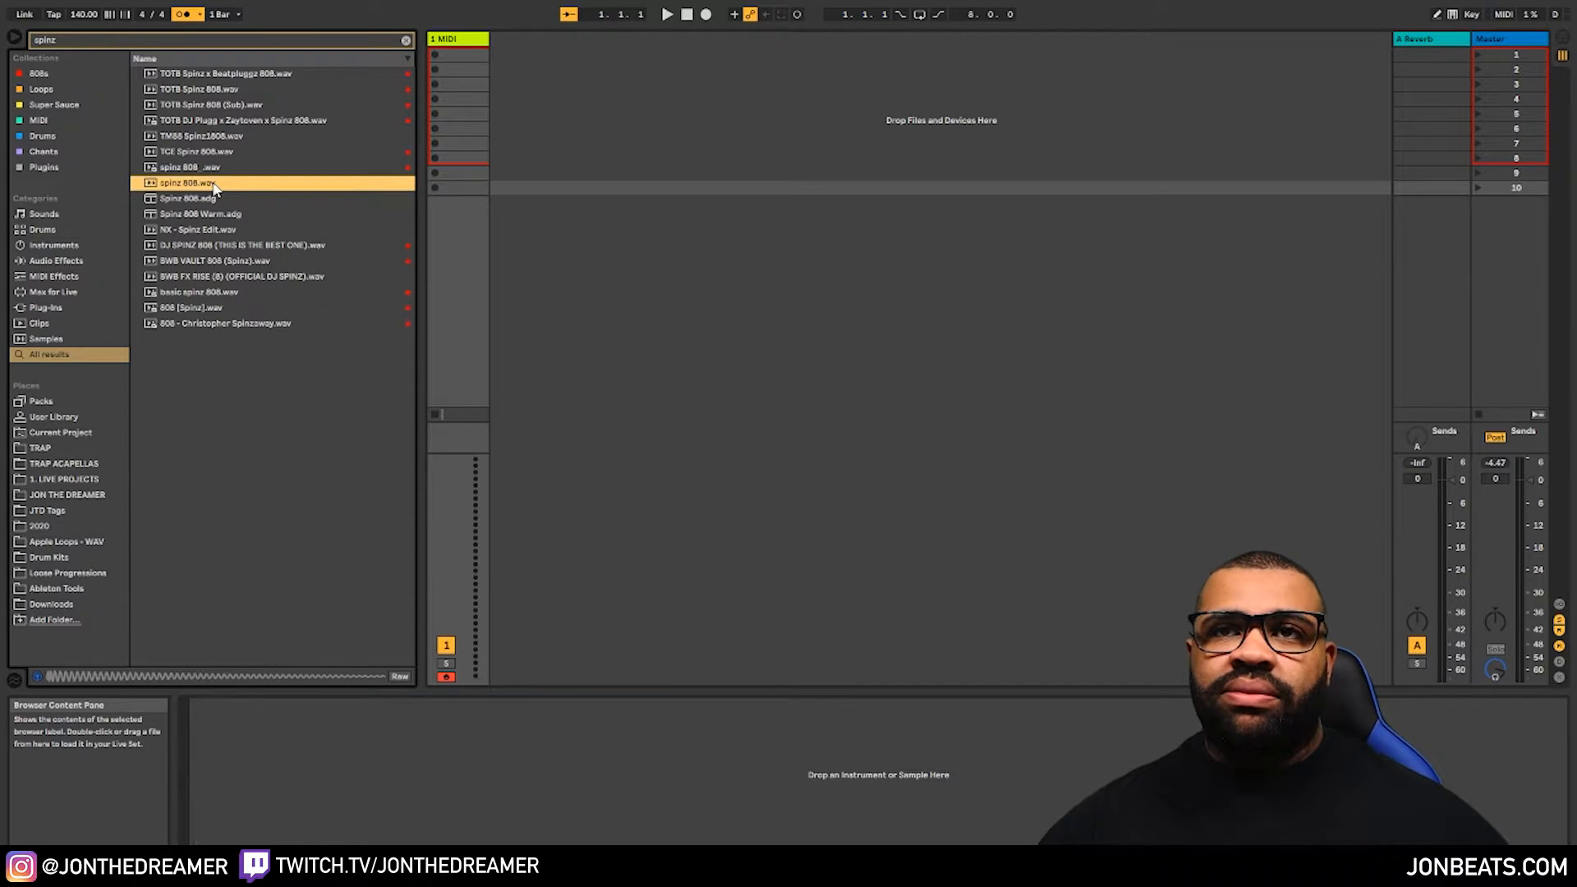
{"action": "double_click", "coordinate": [186, 182]}
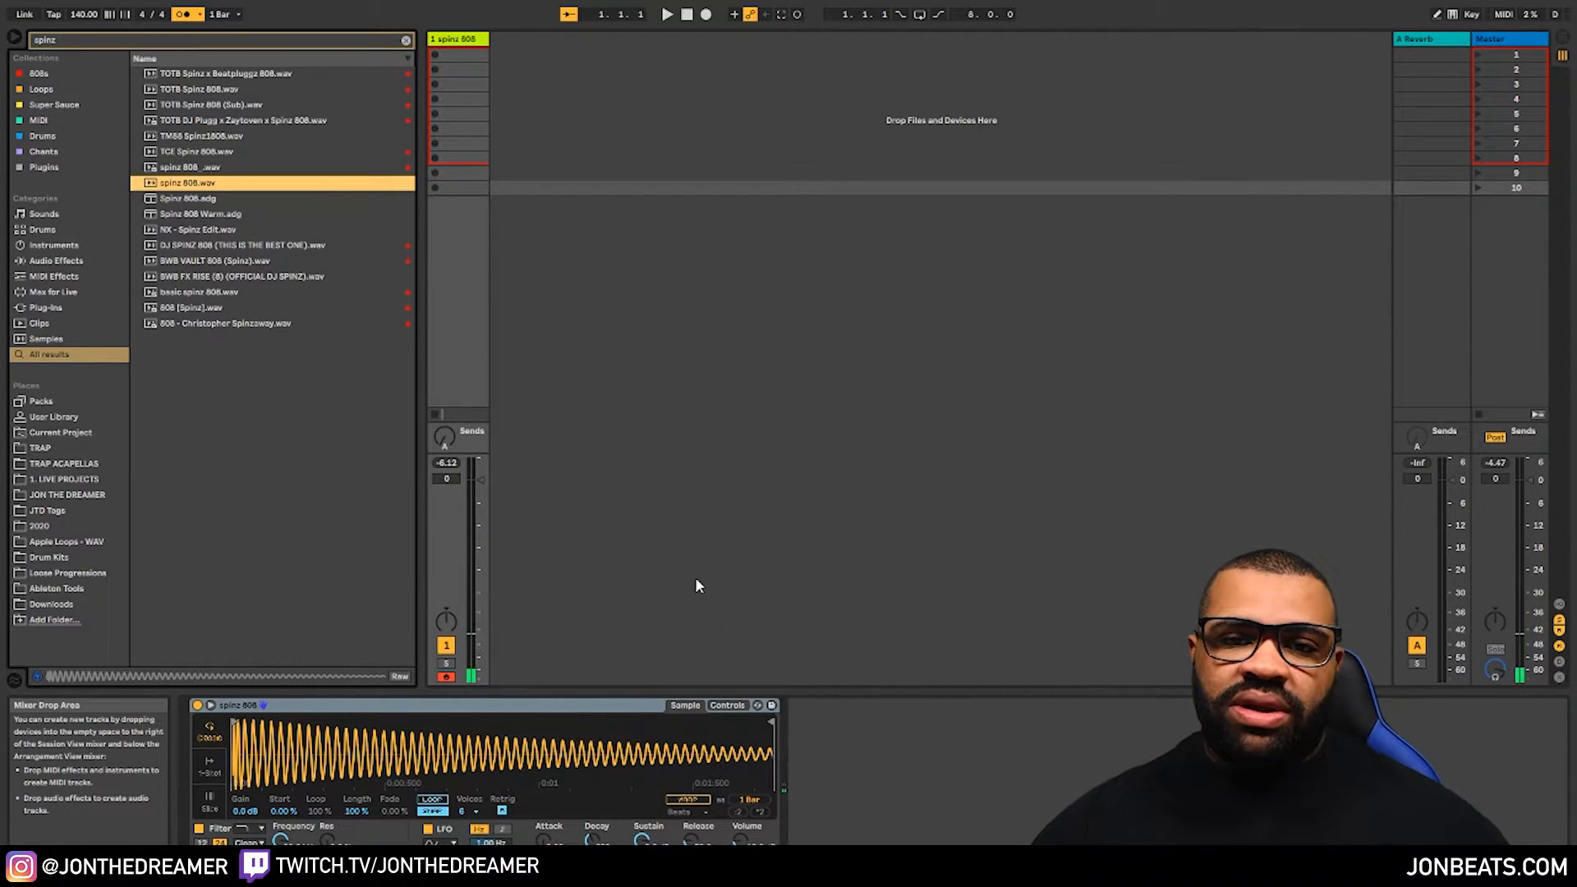
{"action": "type", "text": "tuner"}
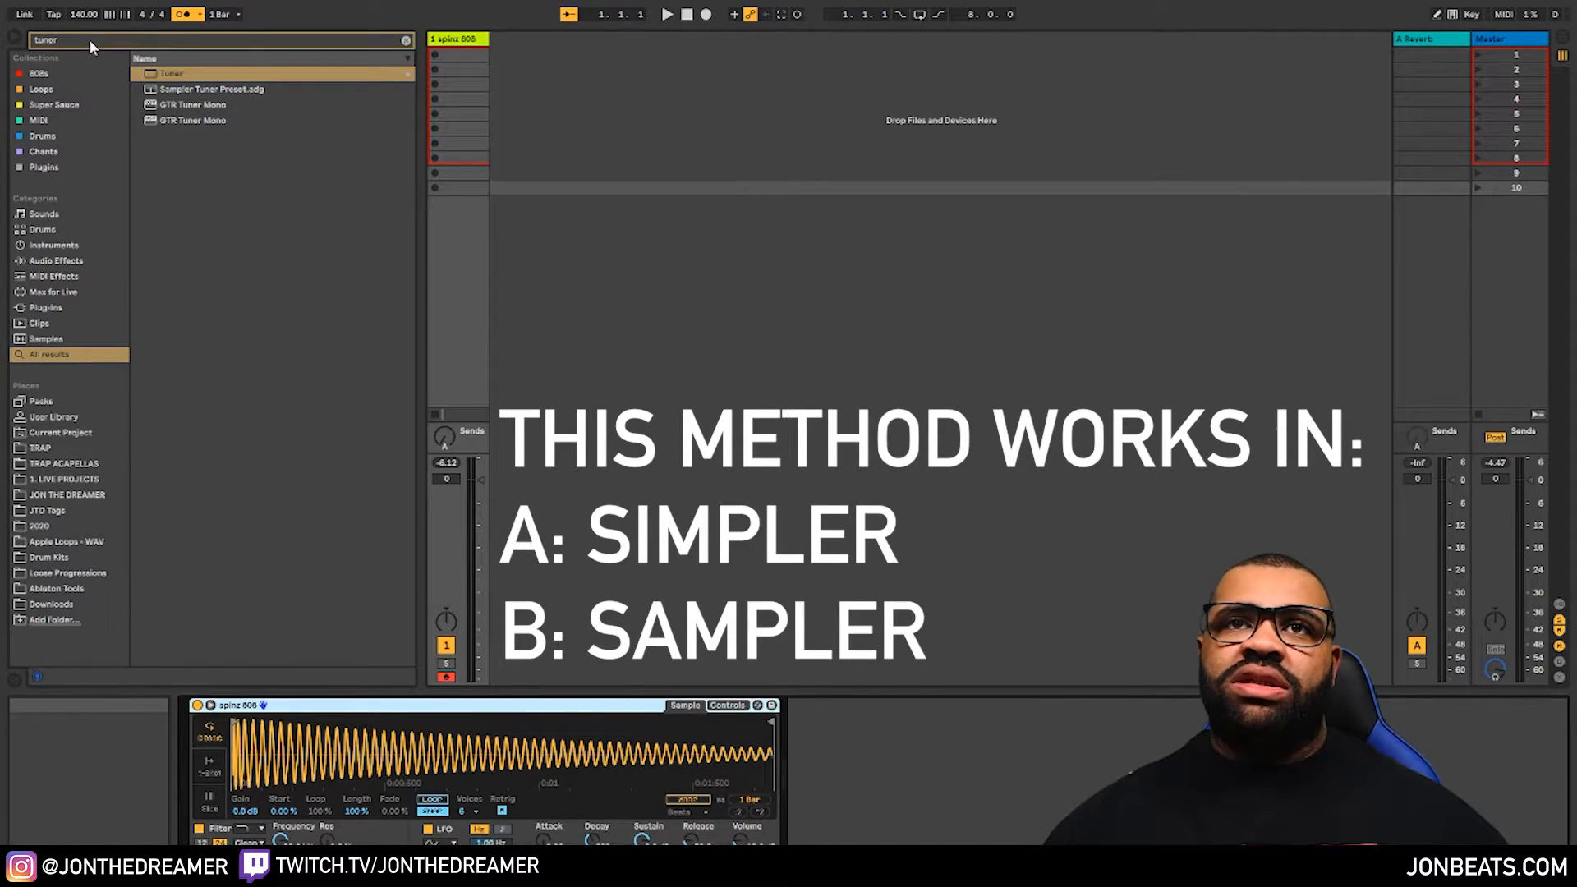
Place a Tuner device after the Simpler on the spinz 808 track
{"action": "double_click", "coordinate": [171, 72]}
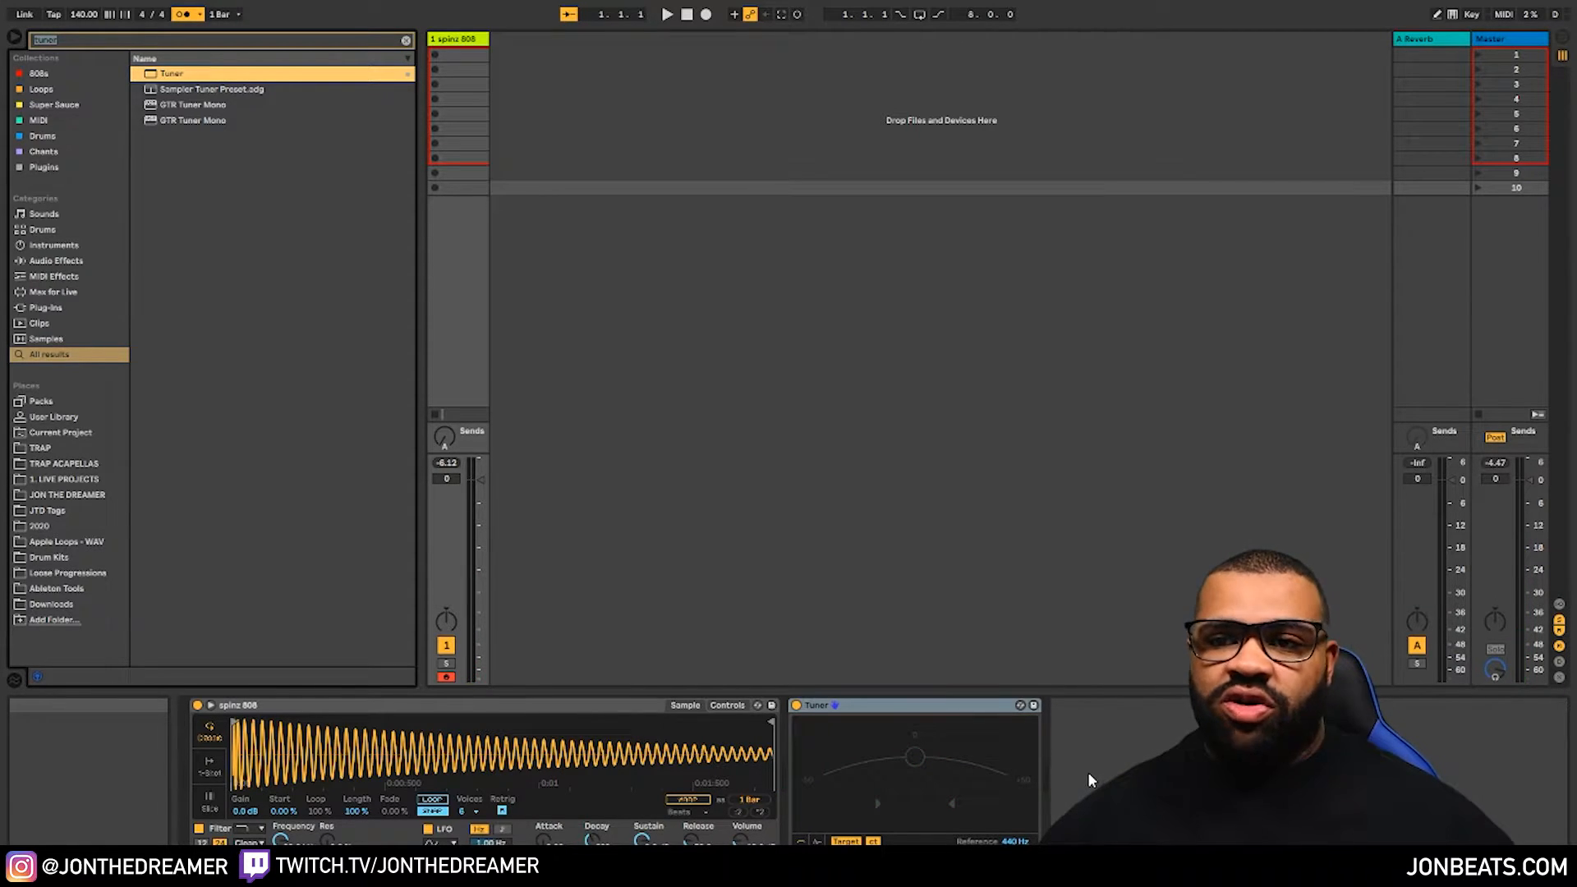
{"action": "left_click", "coordinate": [726, 705]}
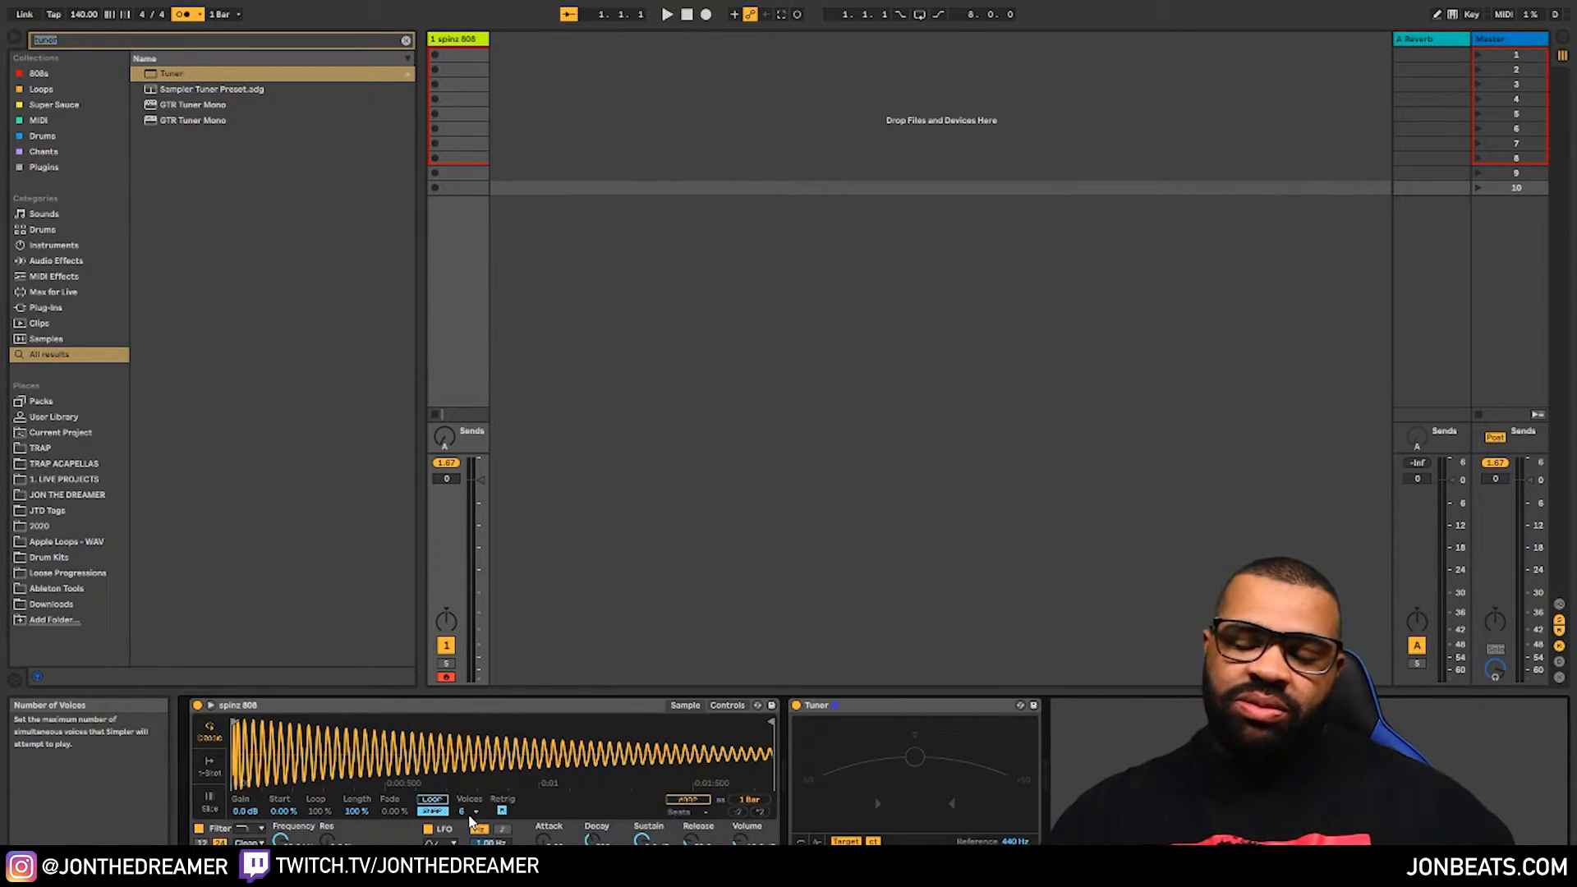
Change the voice count in the spinz 808 Simpler's Voices field
{"action": "left_click", "coordinate": [469, 812]}
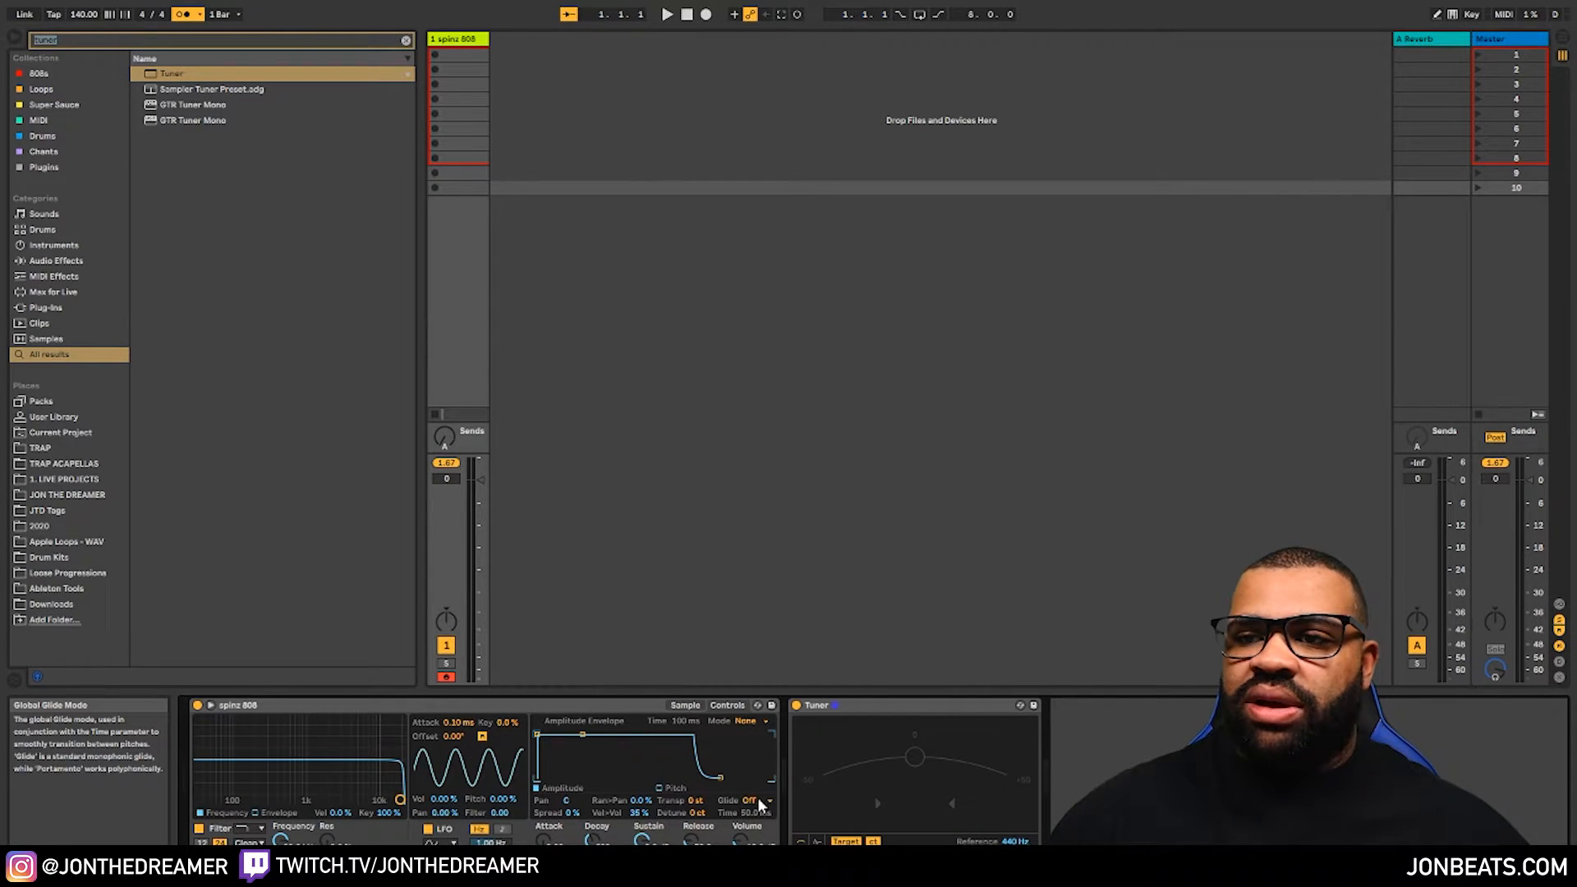
Switch the 808 Simpler's glide mode from Off to Glide, glide time about 1.26 s
{"action": "left_click", "coordinate": [755, 799]}
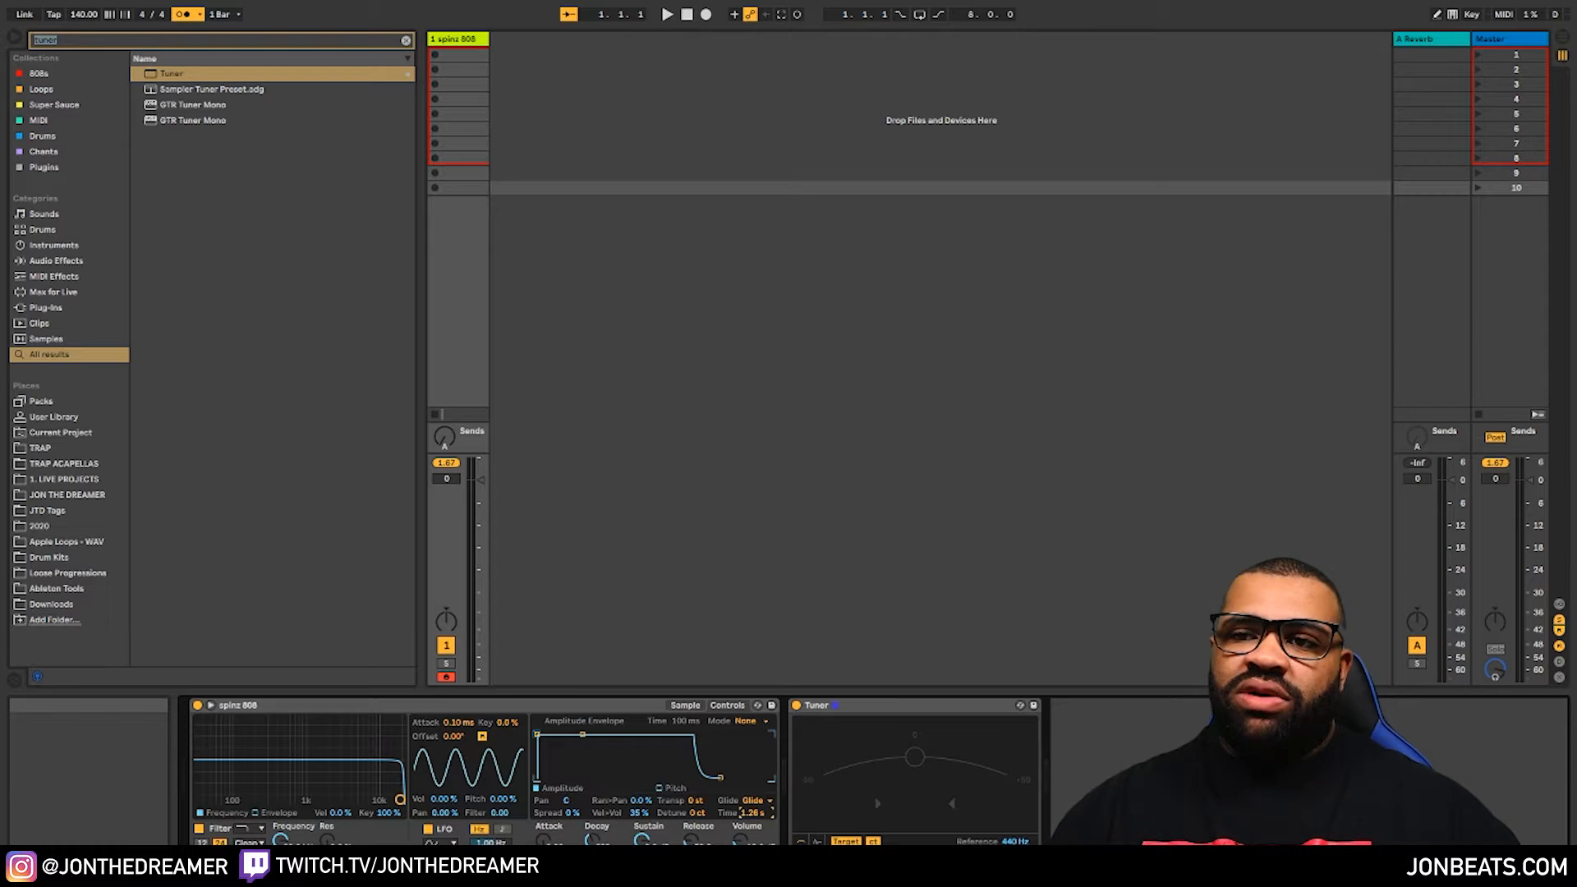
{"action": "mouse_move", "coordinate": [941, 631]}
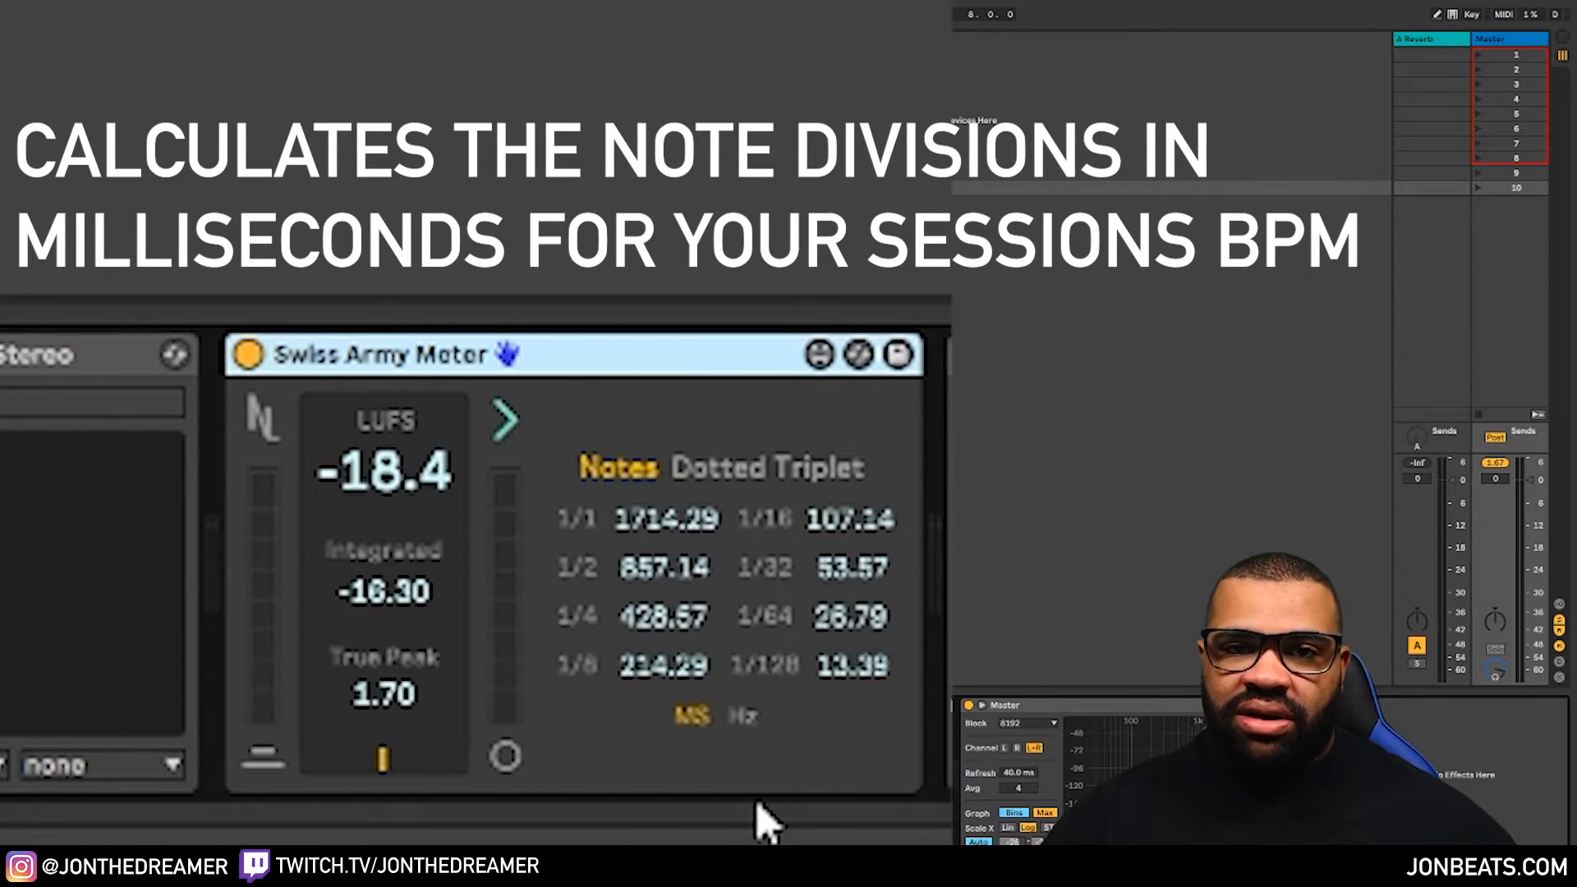
{"action": "mouse_move", "coordinate": [880, 790]}
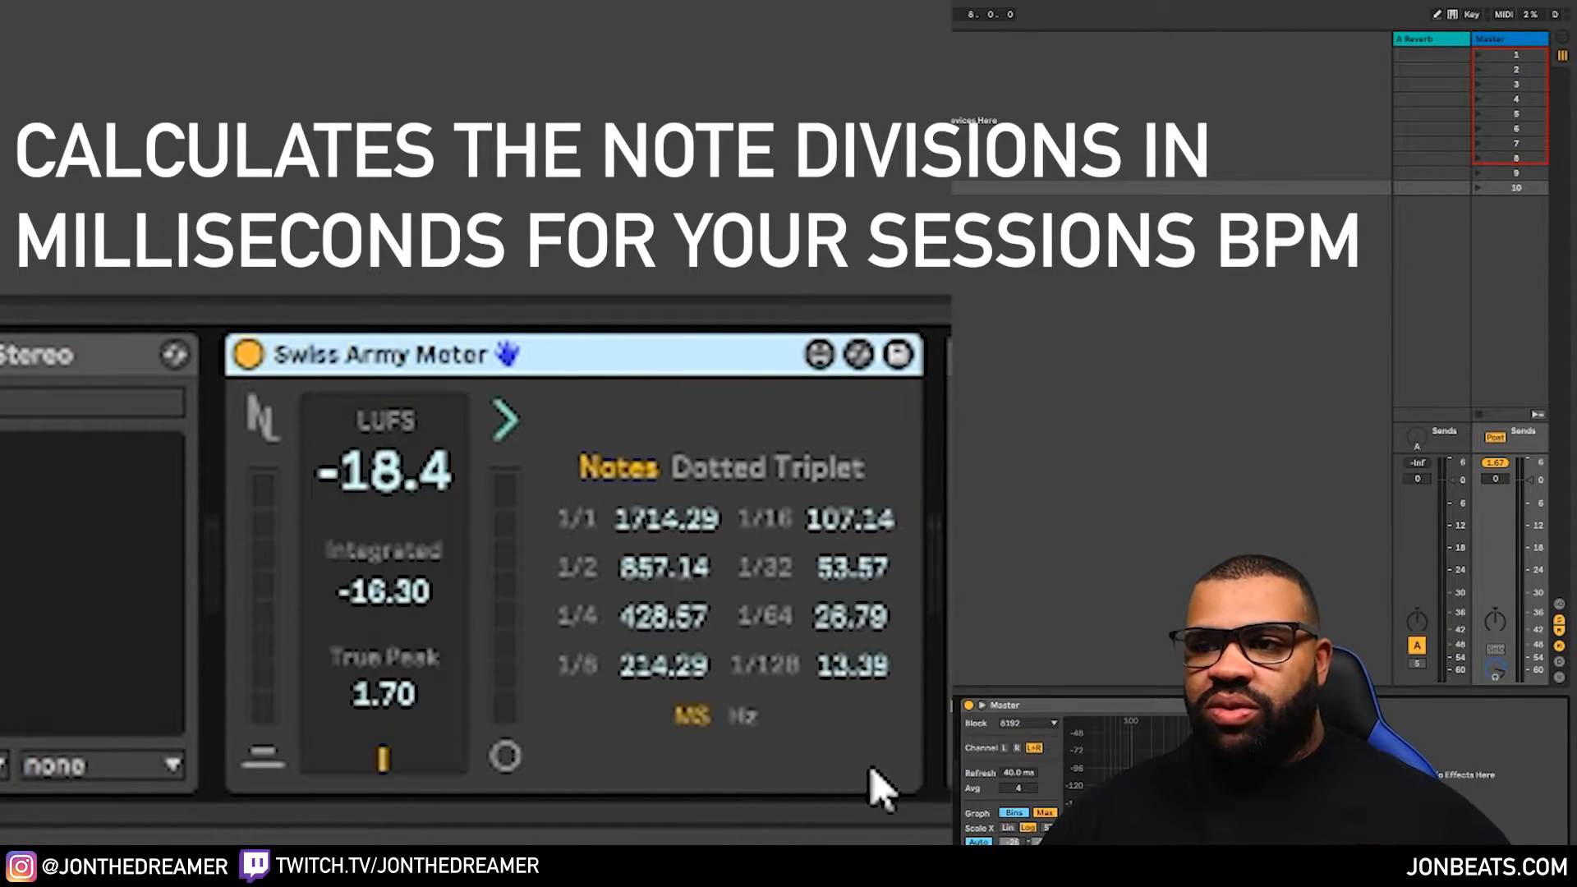
{"action": "mouse_move", "coordinate": [658, 488]}
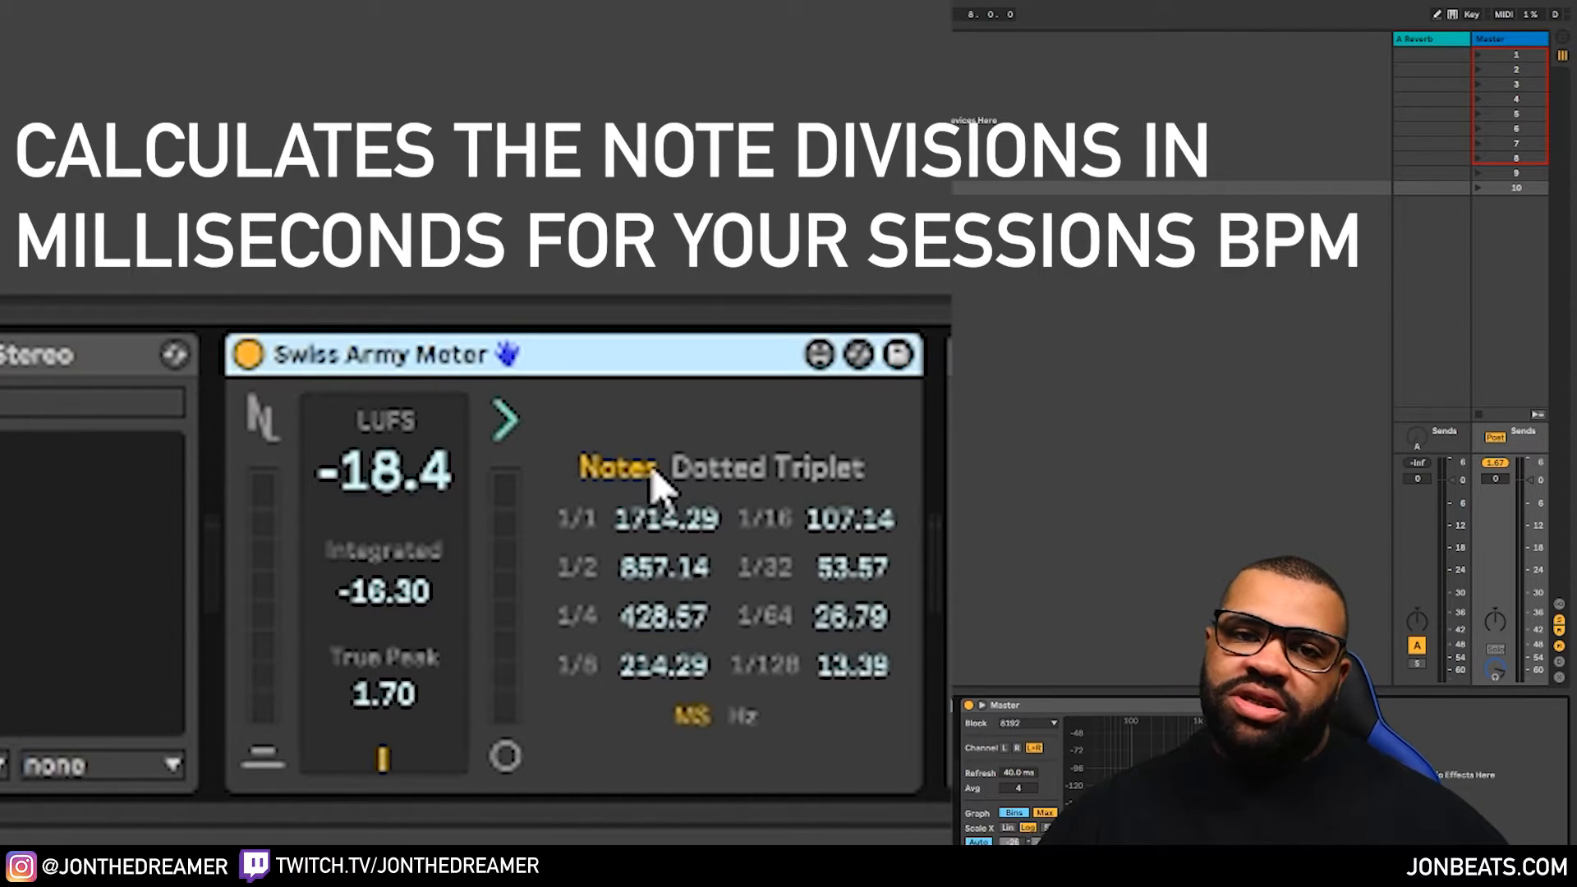
{"action": "mouse_move", "coordinate": [895, 714]}
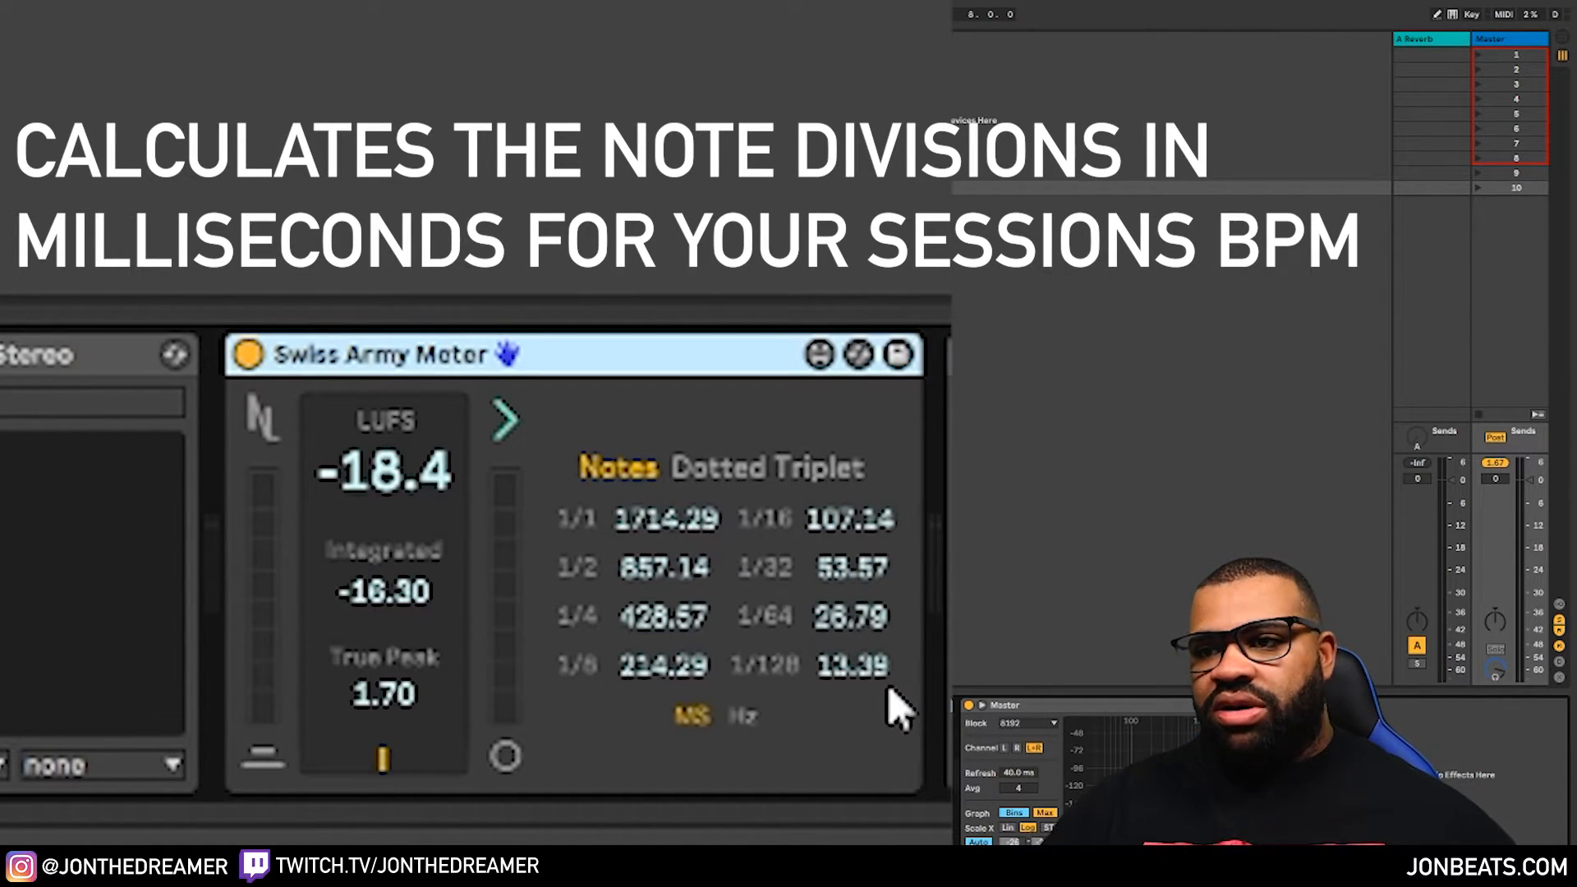
{"action": "mouse_move", "coordinate": [900, 780]}
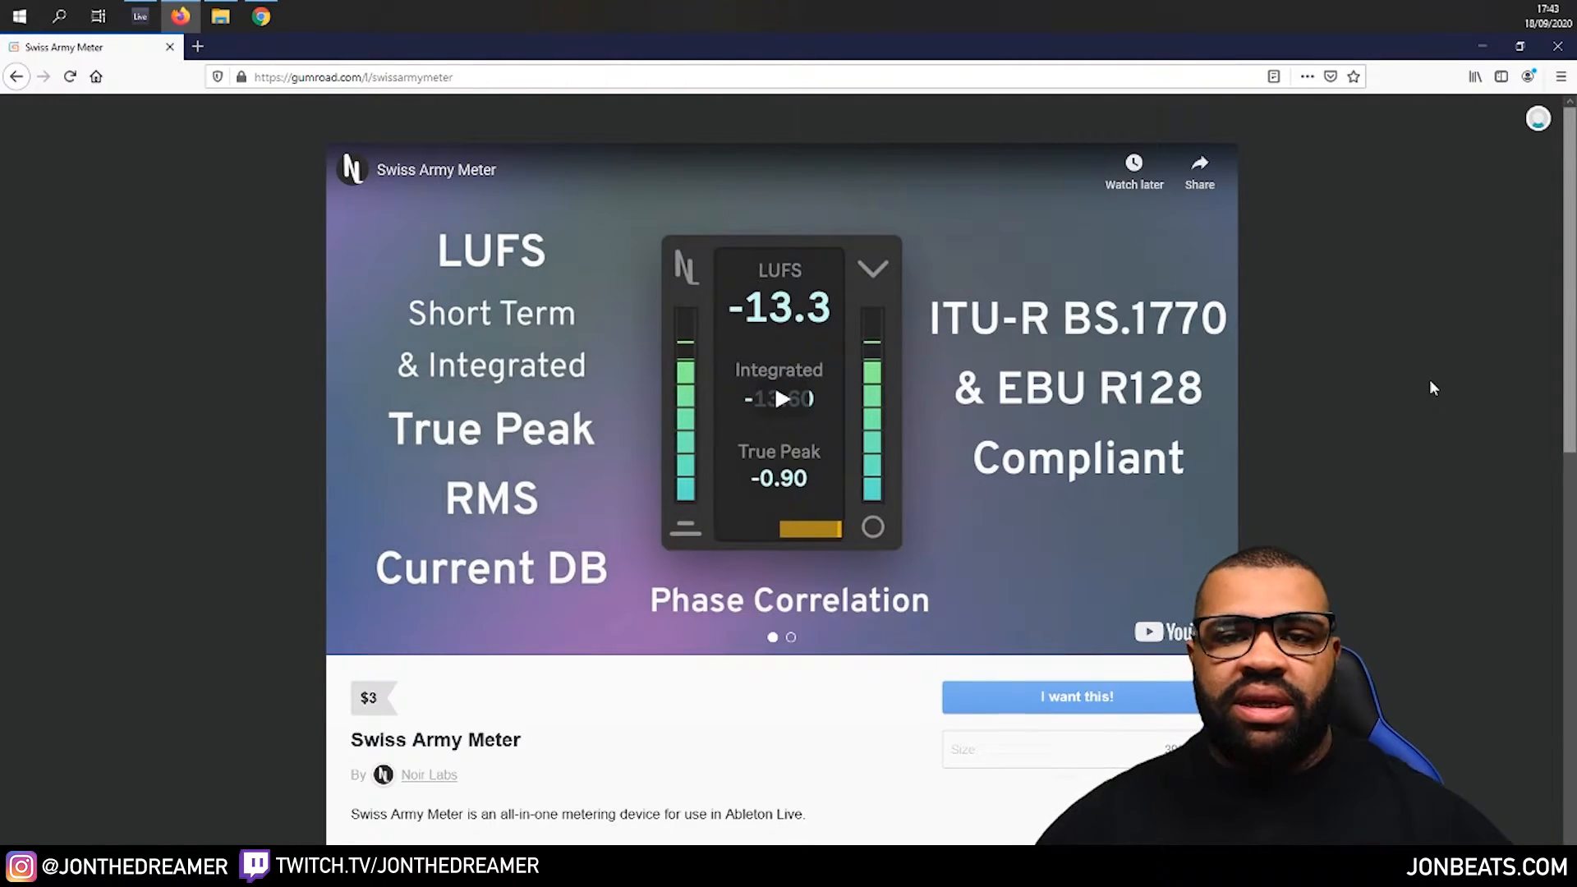
Scroll down to the Swiss Army Meter feature list
{"action": "scroll", "scroll_direction": "down", "scroll_amount": 3}
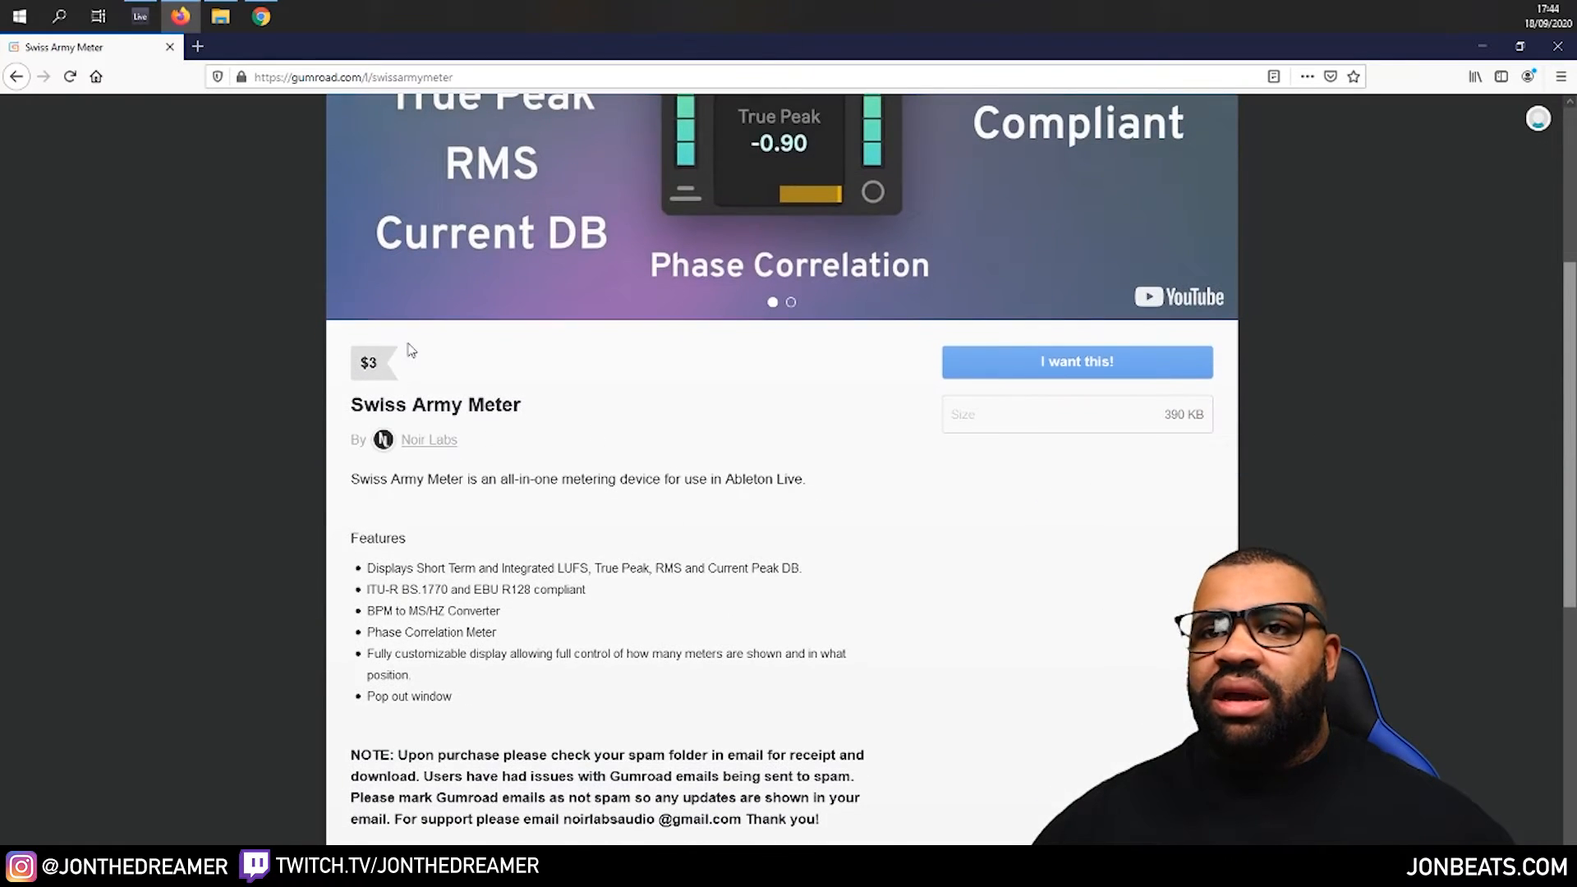
{"action": "scroll", "scroll_direction": "down", "scroll_amount": 3}
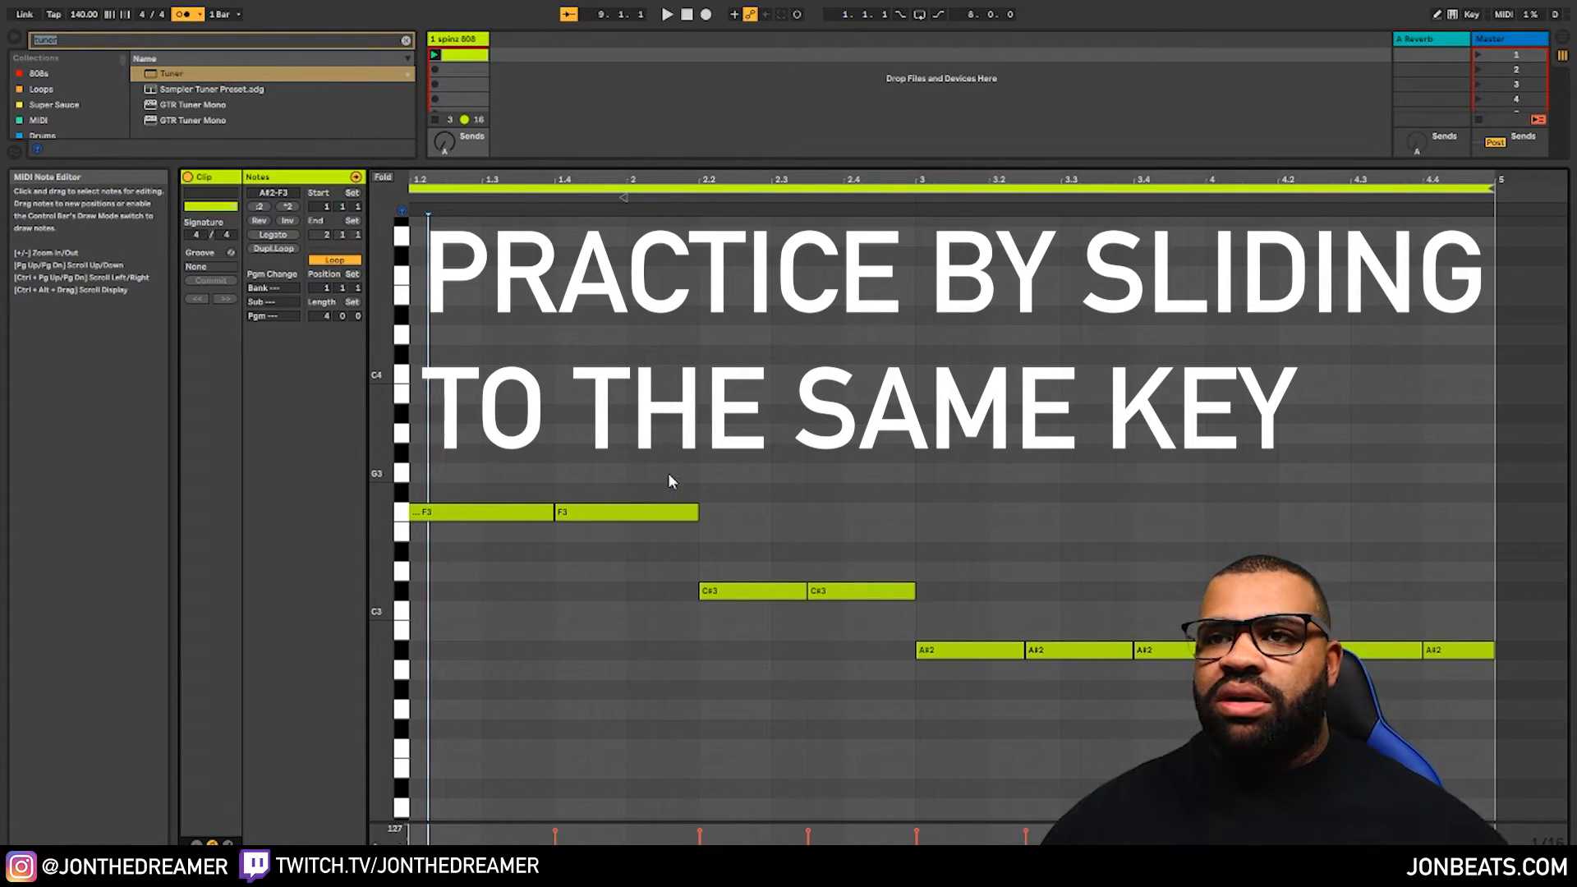
Draw a short slide note and move it up to F4 over the bassline
{"action": "left_click", "coordinate": [679, 474]}
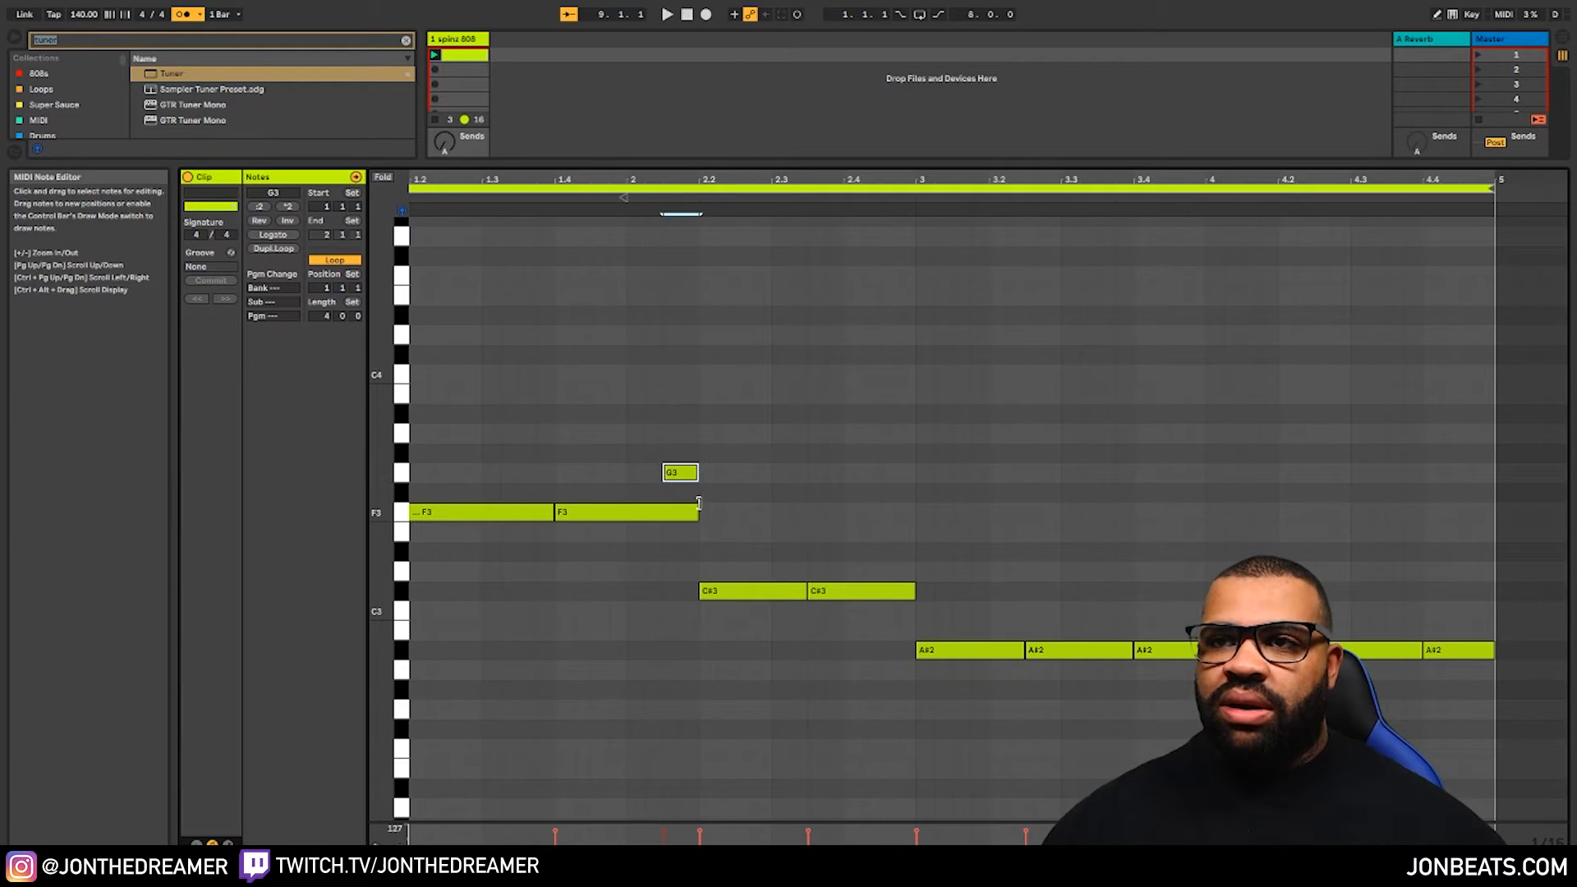
{"action": "left_click_drag", "start_coordinate": [681, 473], "coordinate": [680, 236]}
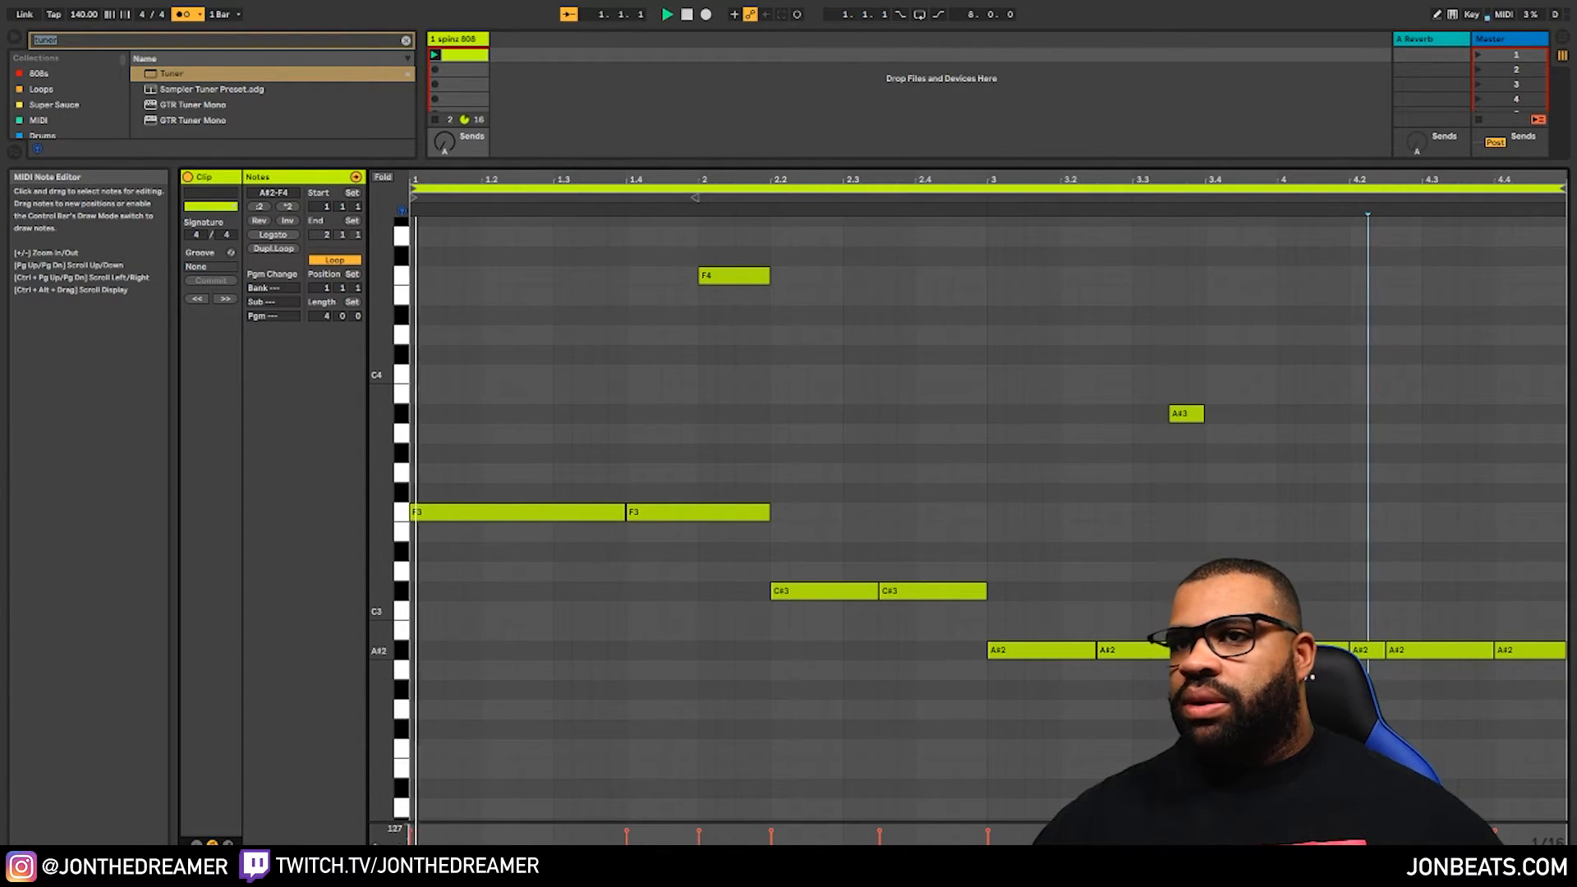
{"action": "left_click", "coordinate": [666, 13]}
{"action": "type", "text": "hat"}
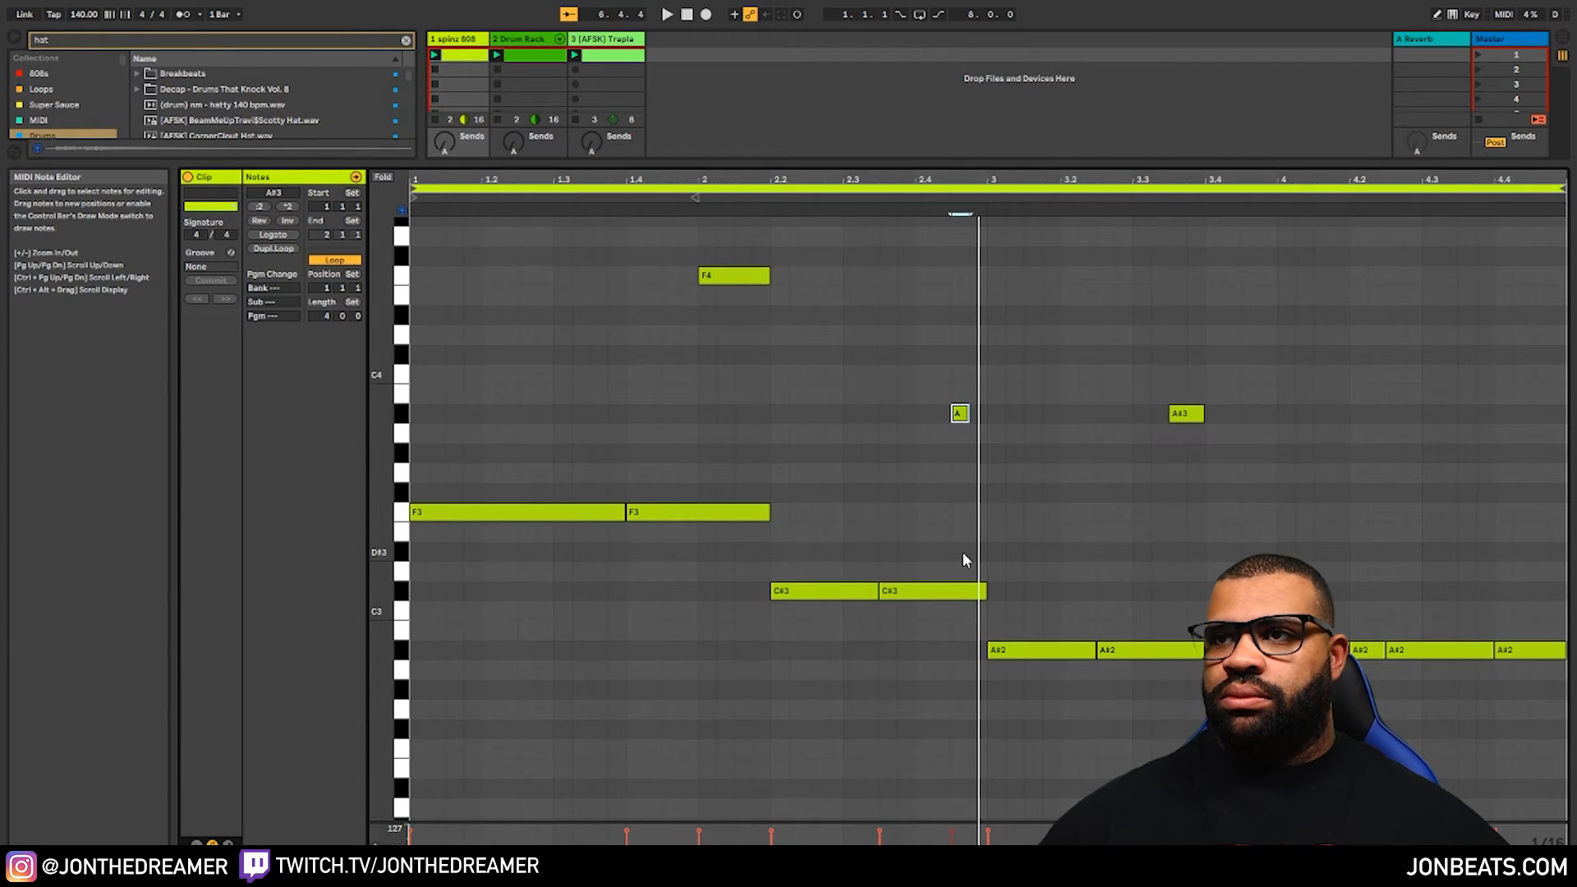
Add a short B slide note late in the spinz 808 clip
{"action": "left_click", "coordinate": [666, 14]}
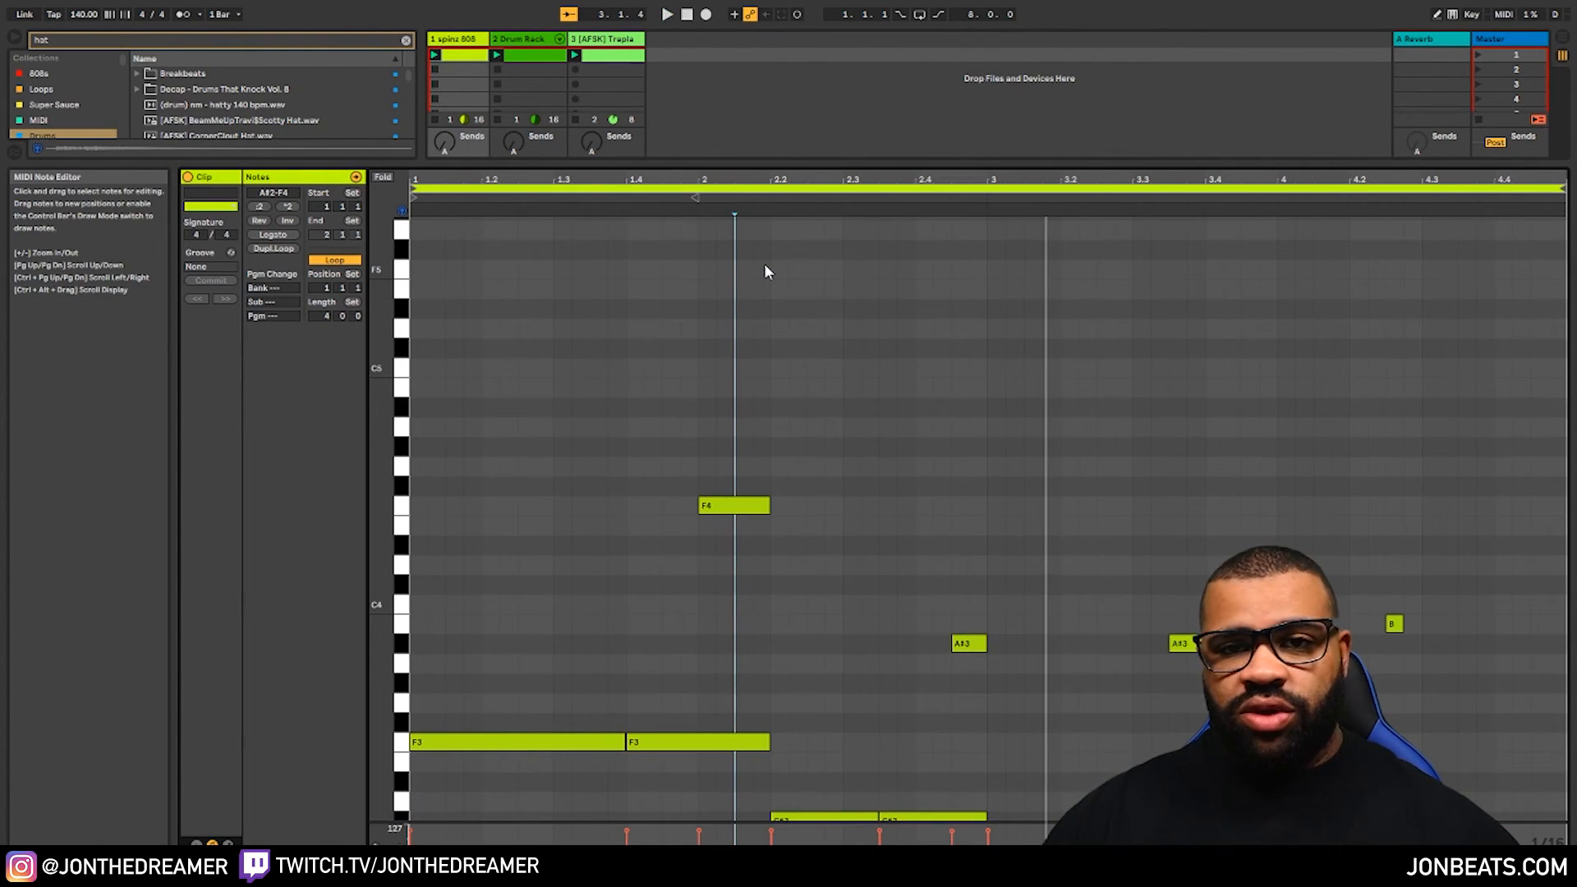
{"action": "mouse_move", "coordinate": [774, 268]}
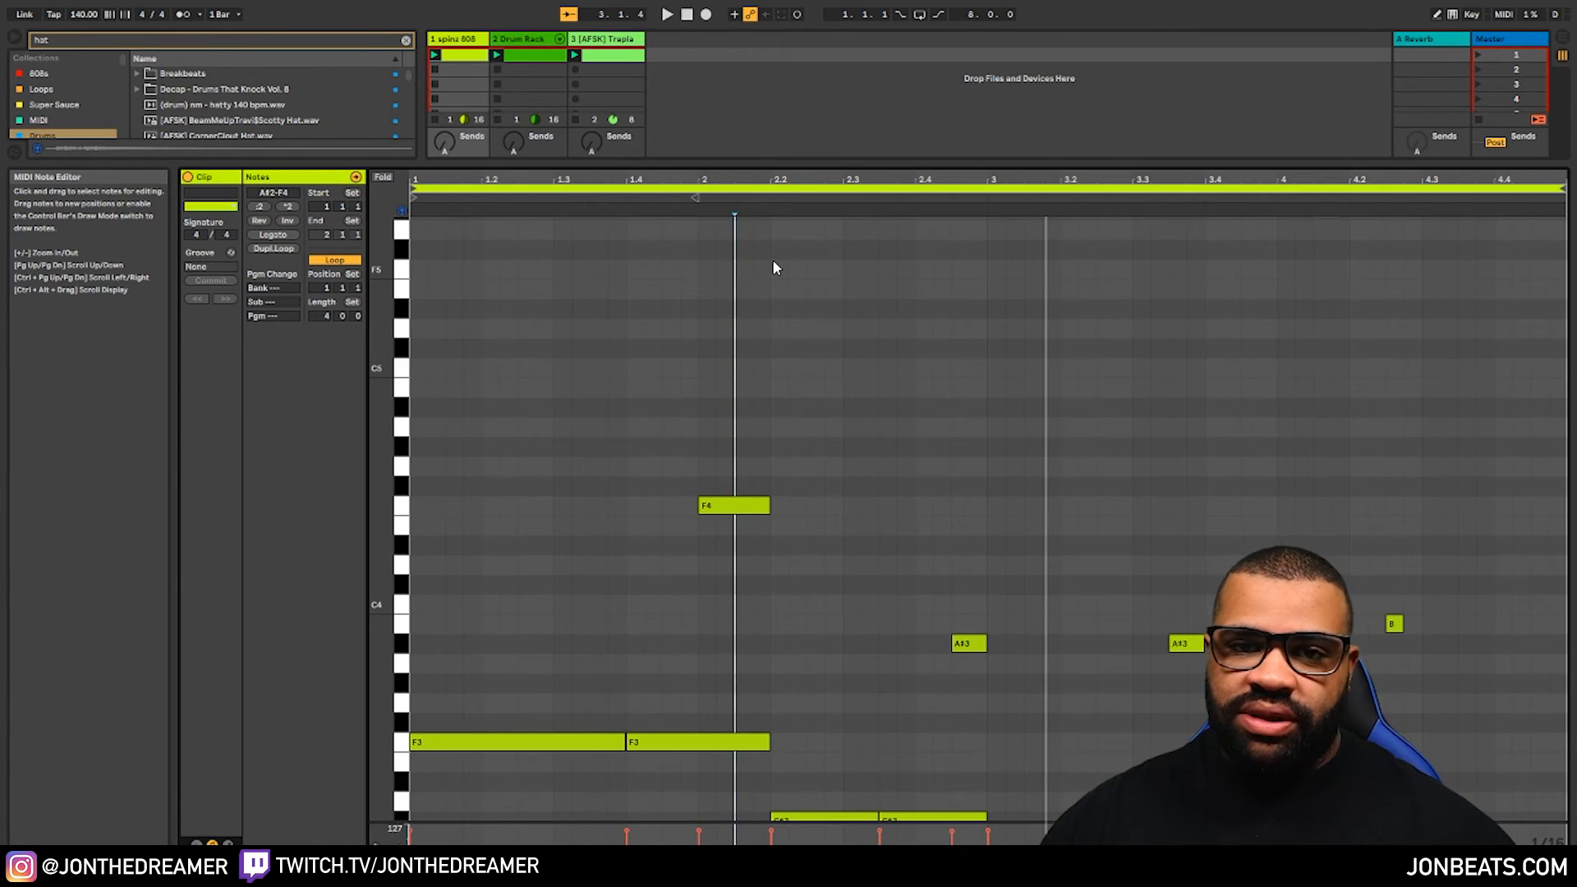